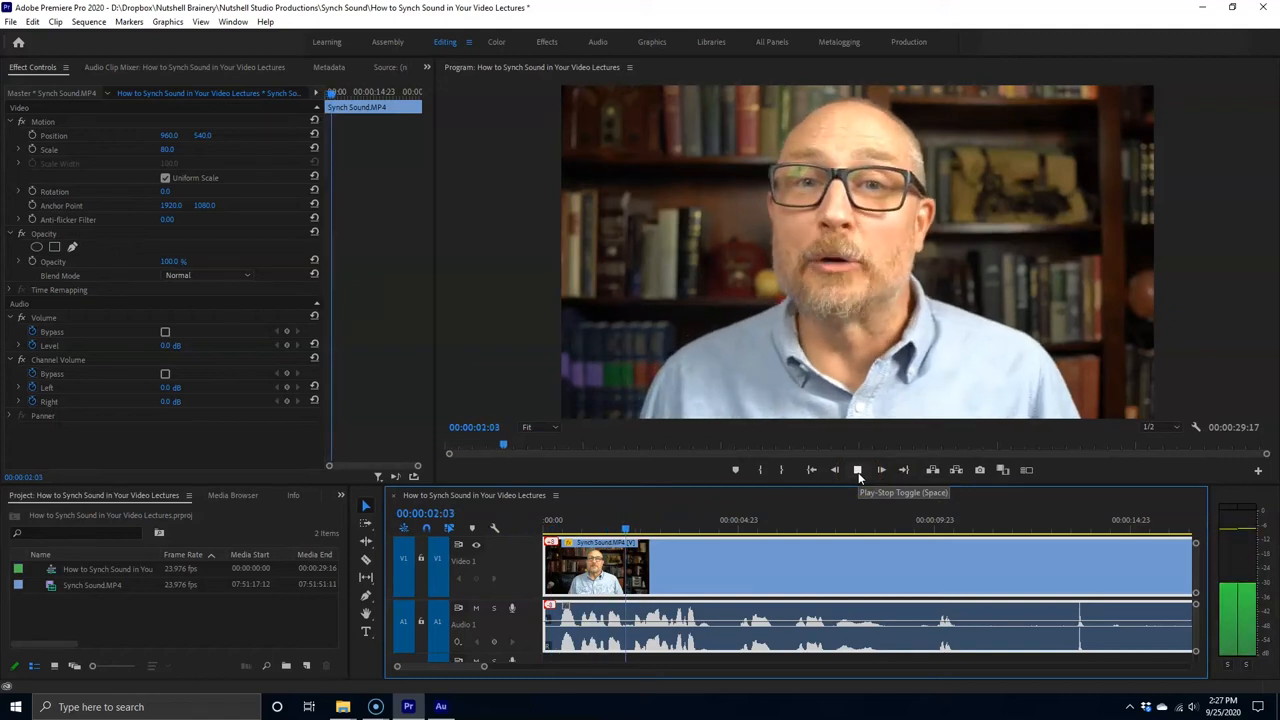
- Play the Program Monitor forward to about 00:00:14:10, where the clapboard appears
left_click(857, 470)
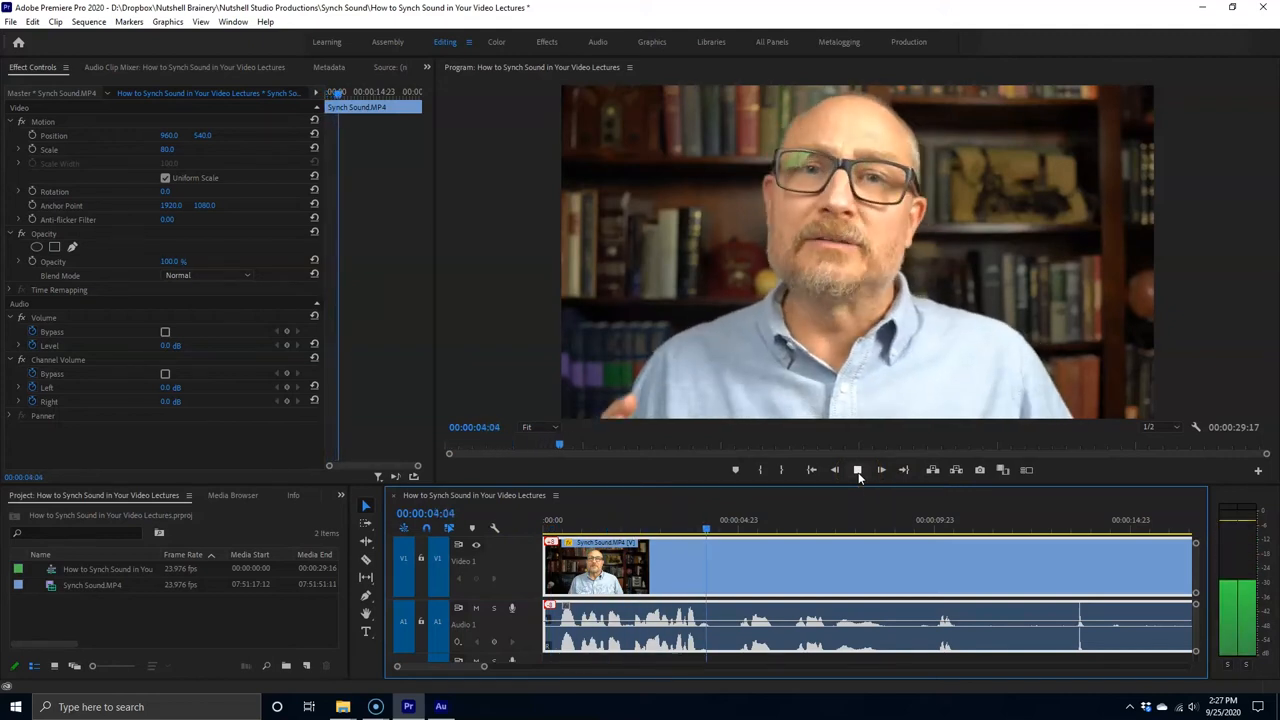
left_click(880, 470)
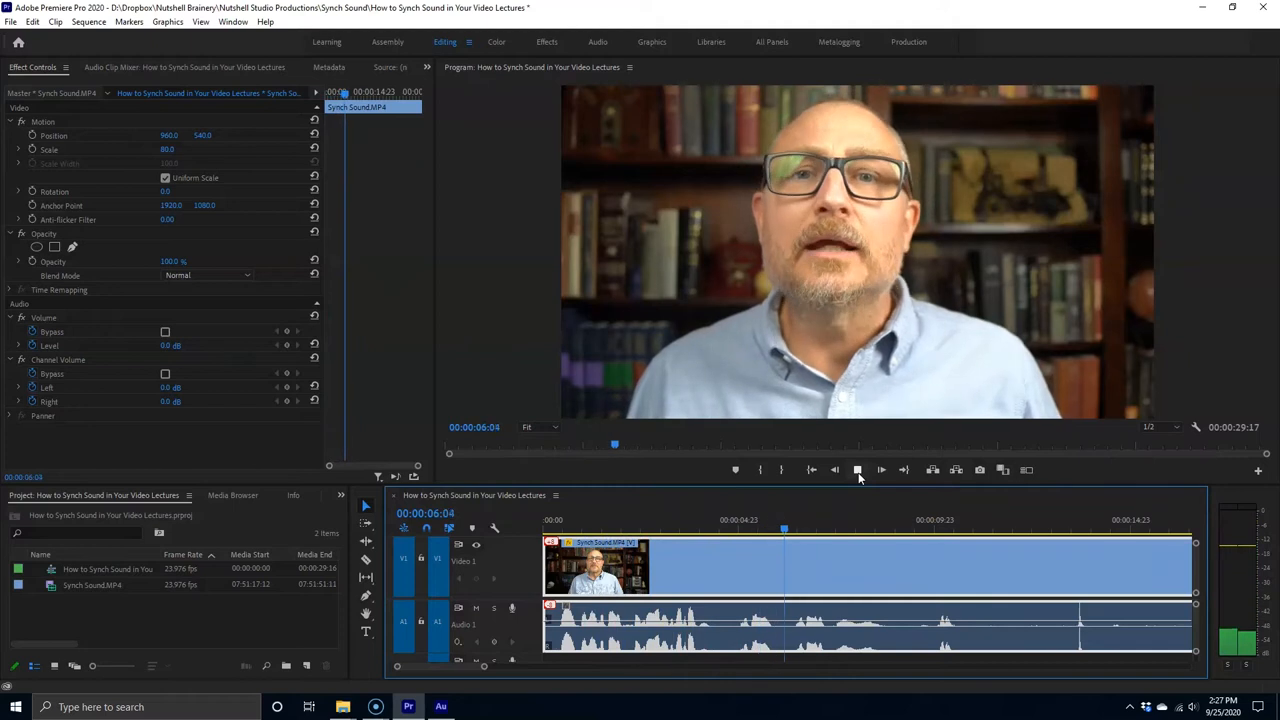
left_click(857, 470)
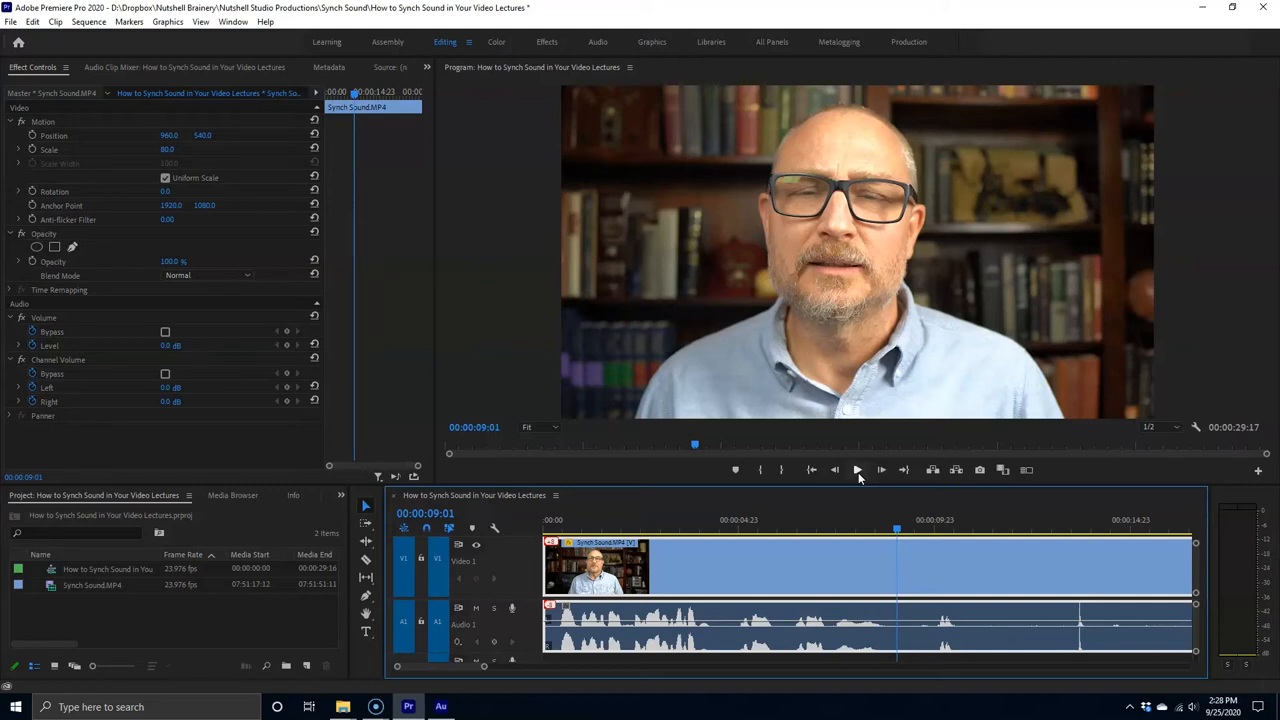
left_click(857, 469)
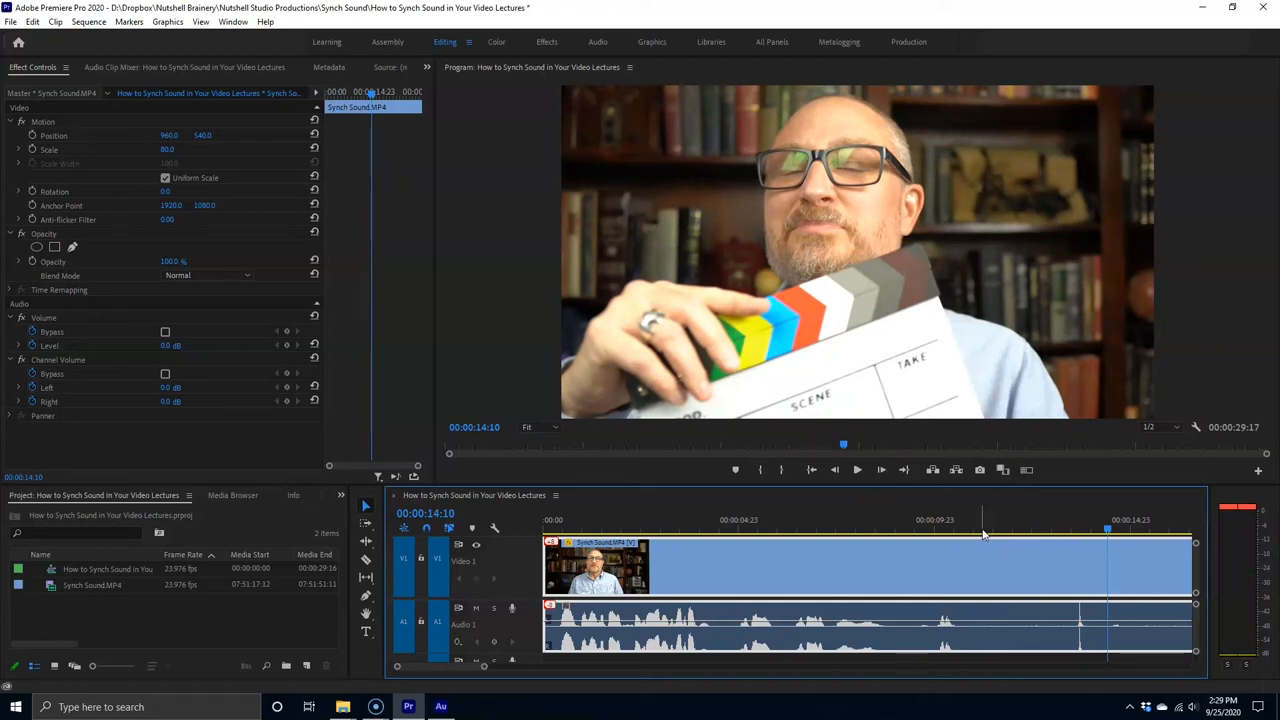
mouse_move(1086, 605)
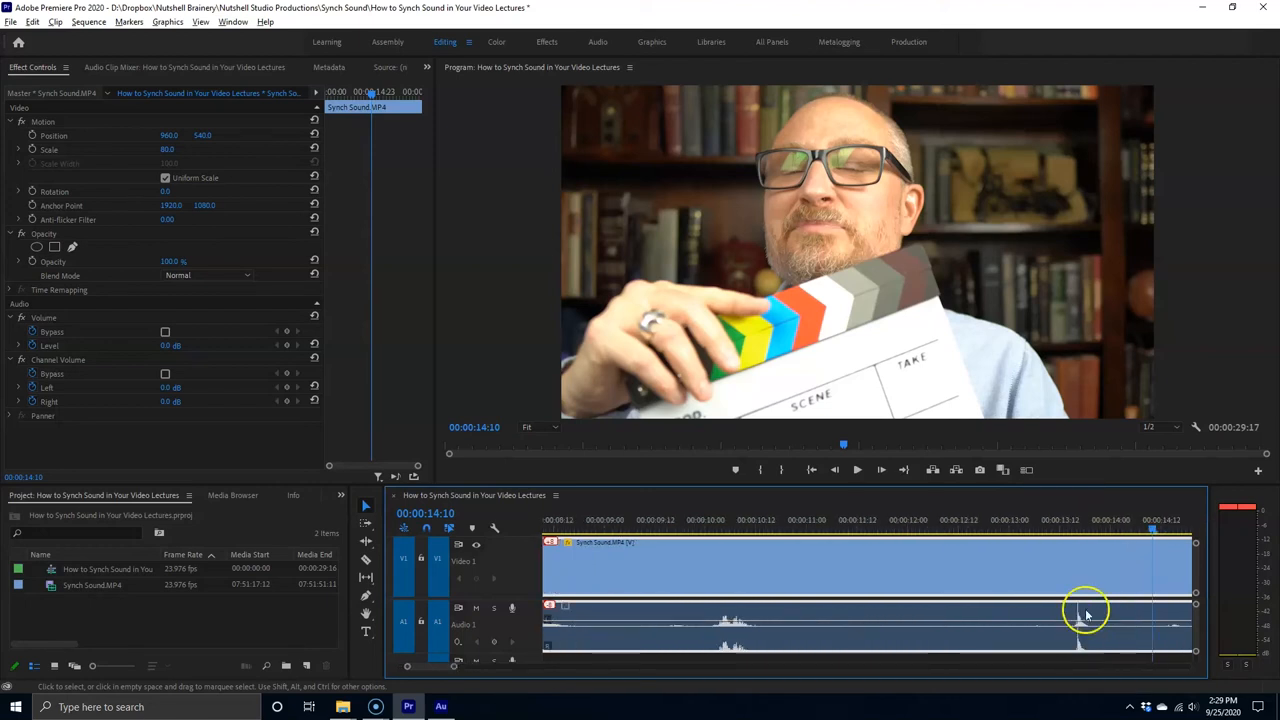
mouse_move(1012, 595)
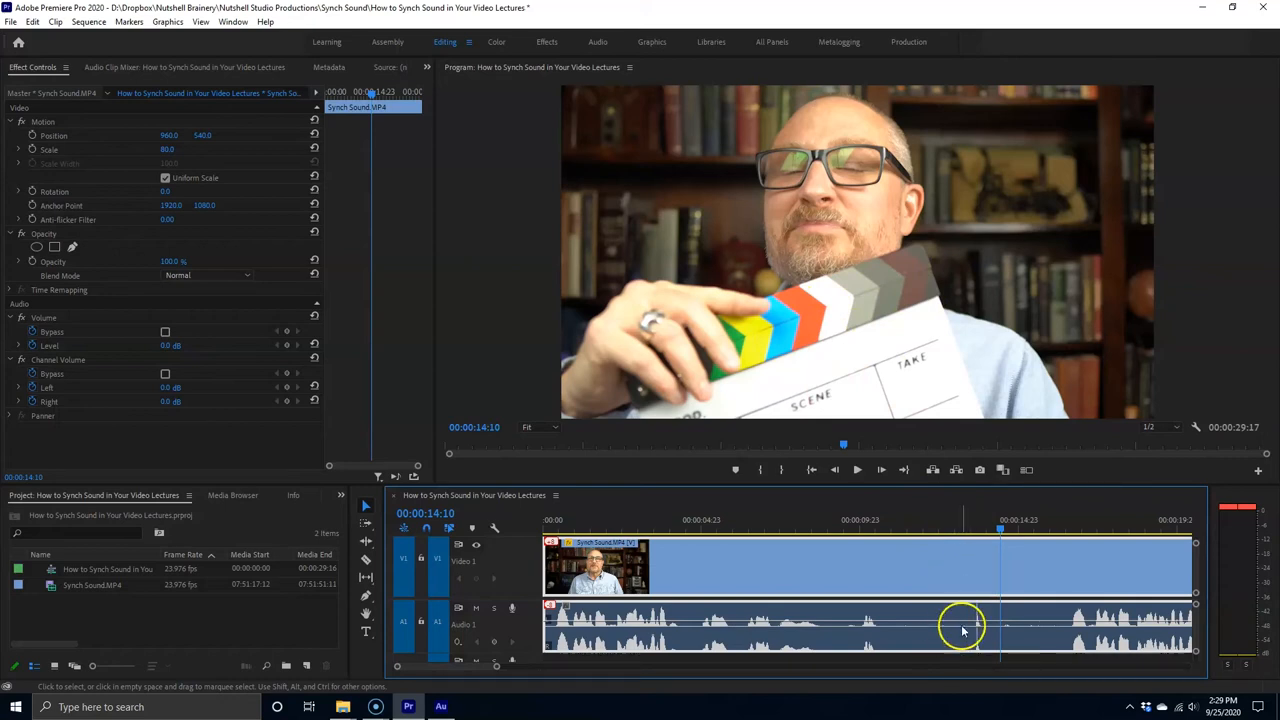
mouse_move(965, 630)
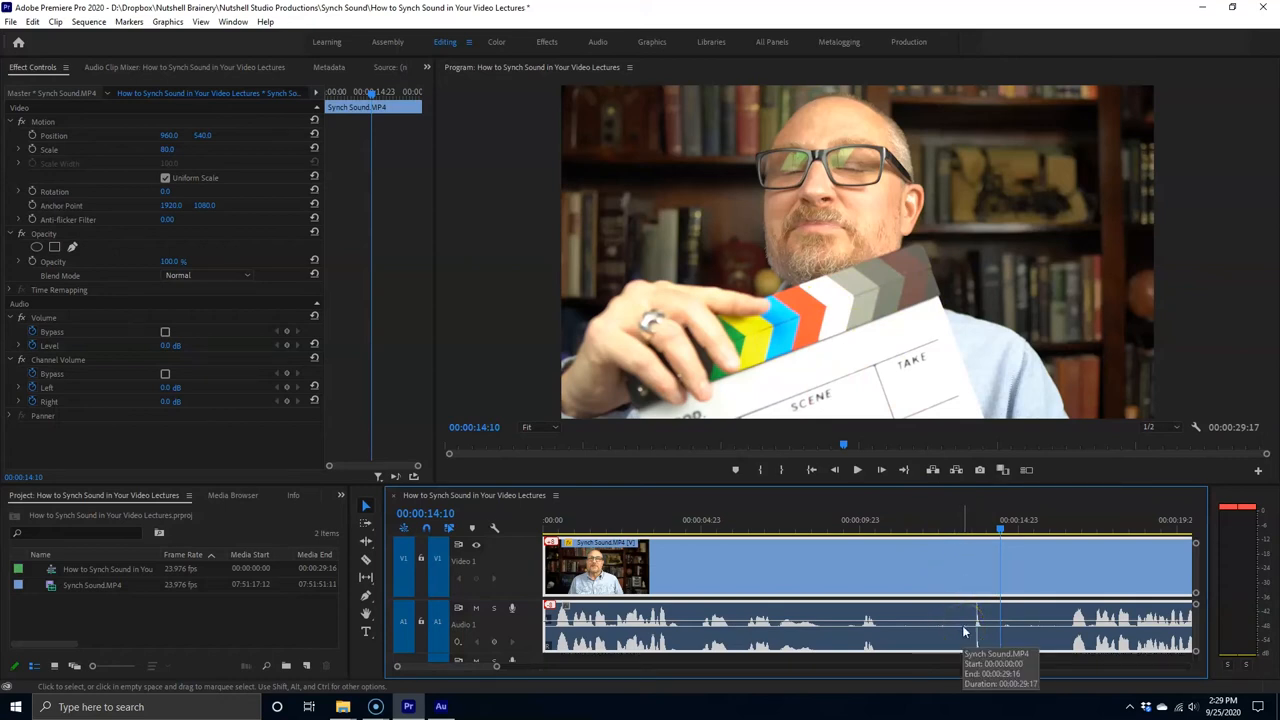
mouse_move(953, 573)
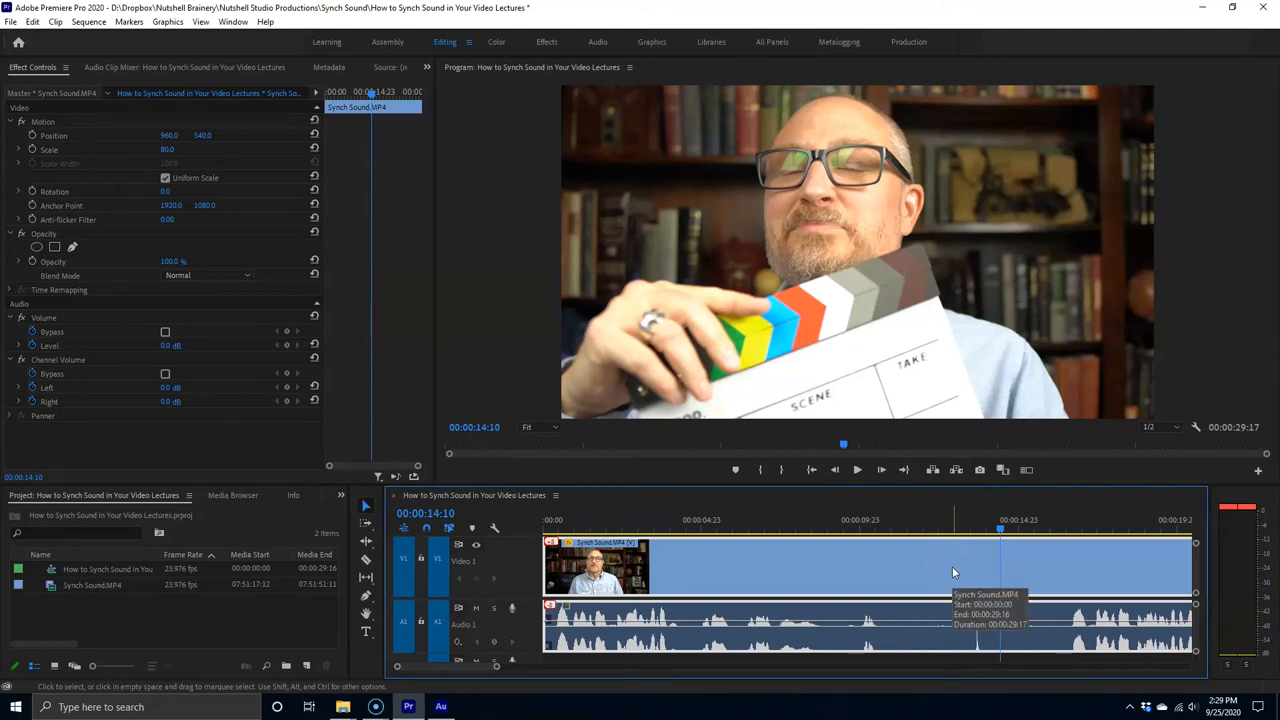
- Unlink the audio from the Synch Sound.MP4 video clip
right_click(950, 565)
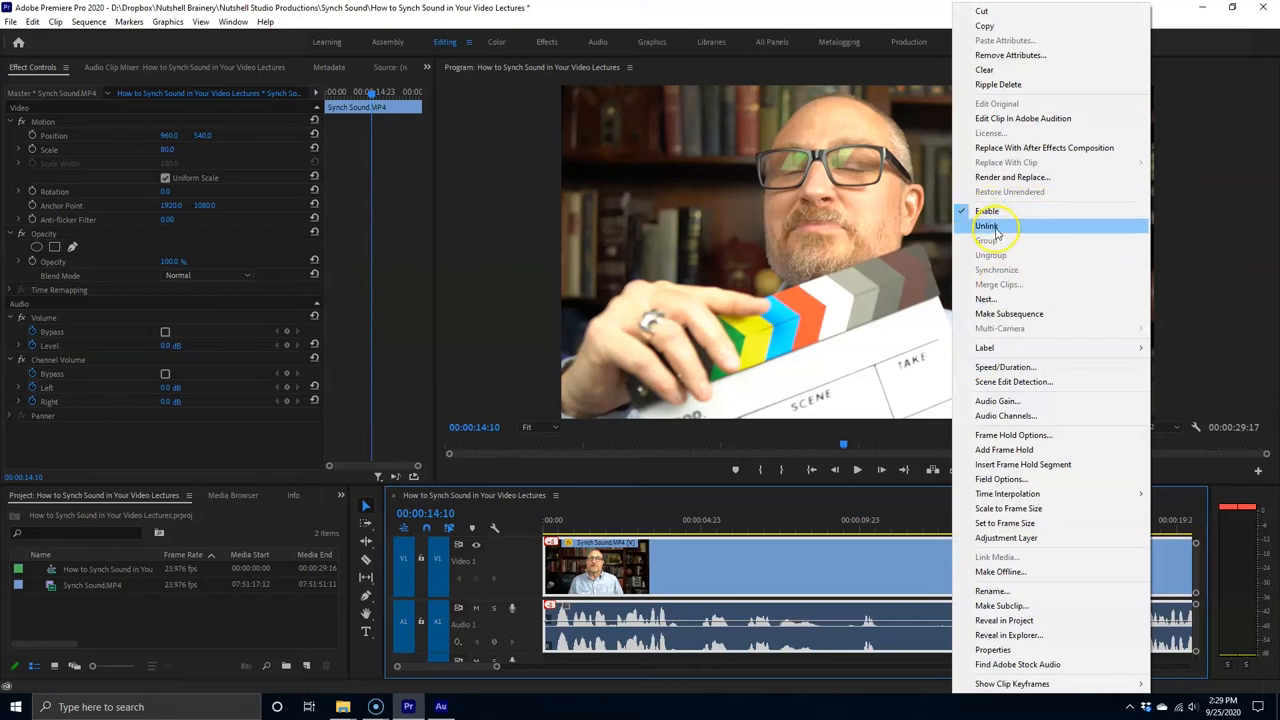
left_click(987, 225)
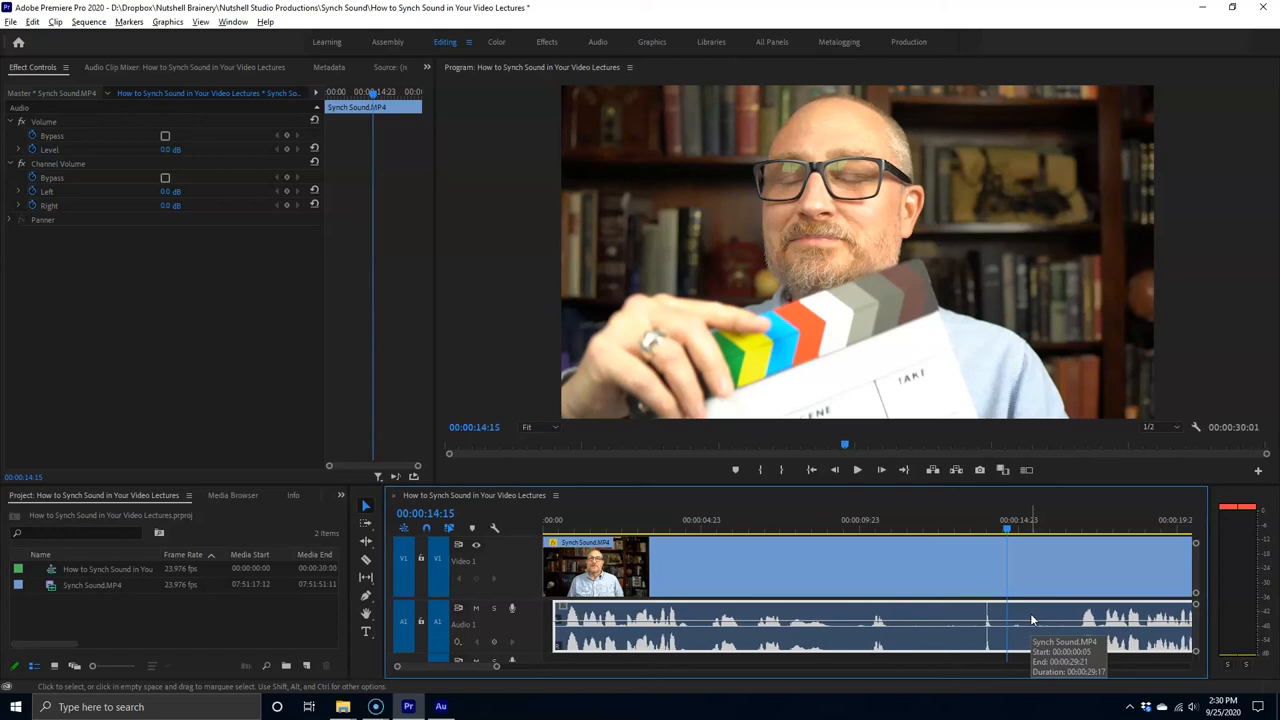
- Clear the selection, then select the shifted A1 audio clip together with the V1 video clip
left_click(960, 530)
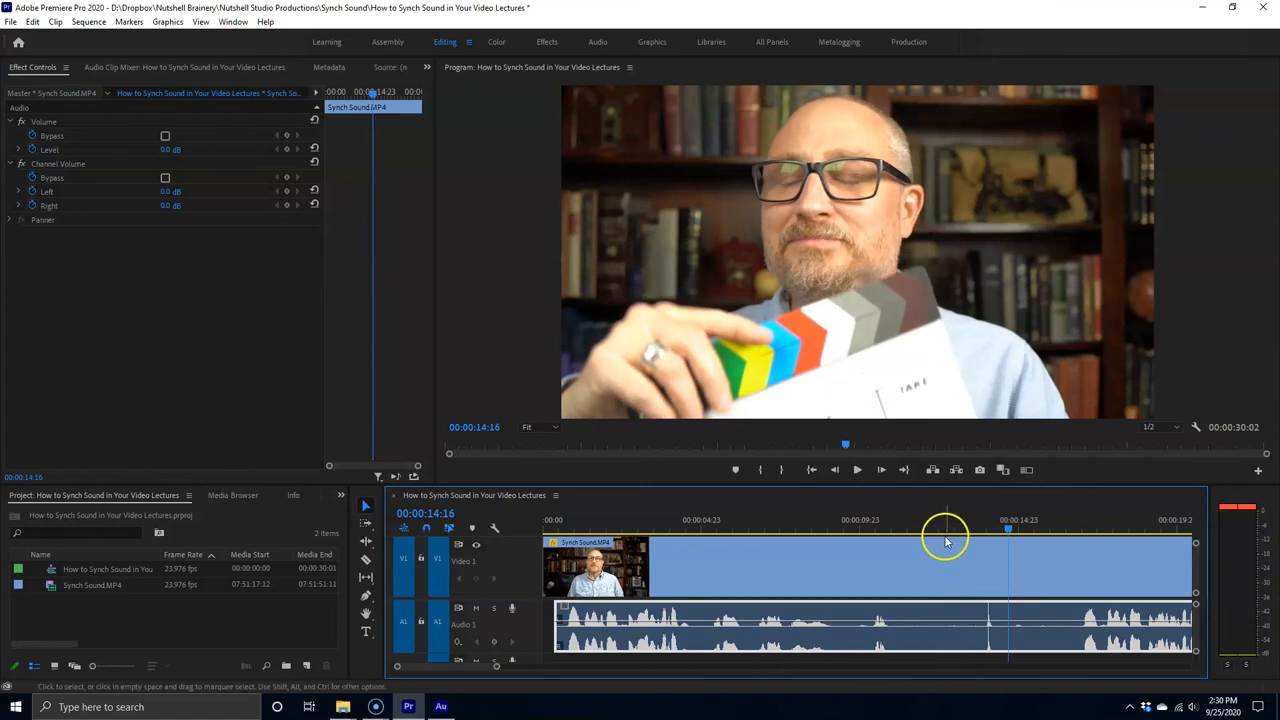
left_click(858, 618)
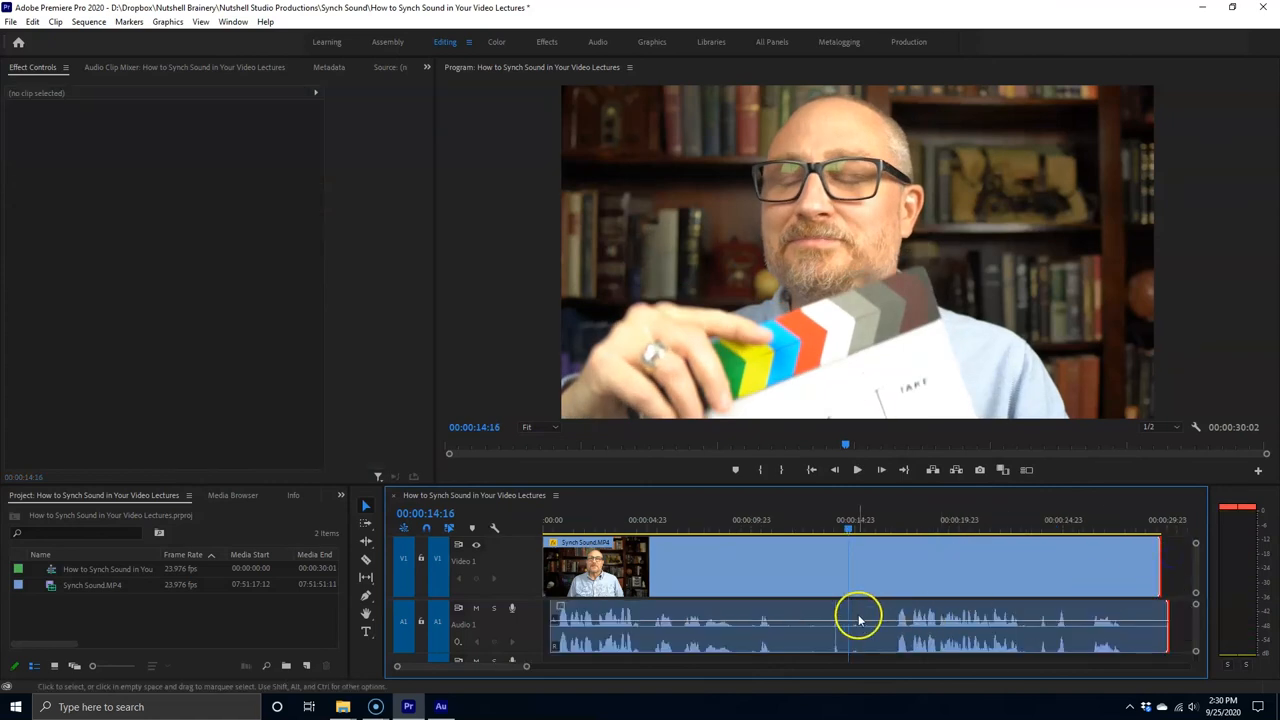
left_click(858, 625)
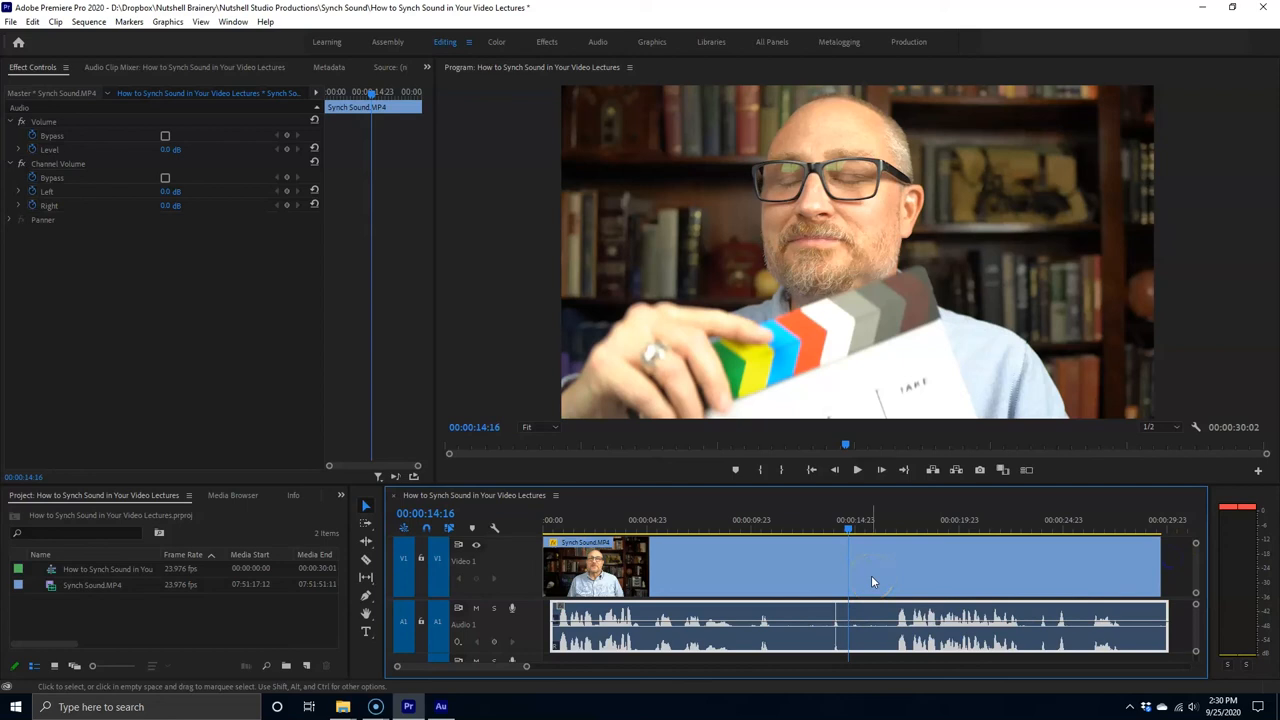
left_click(870, 565)
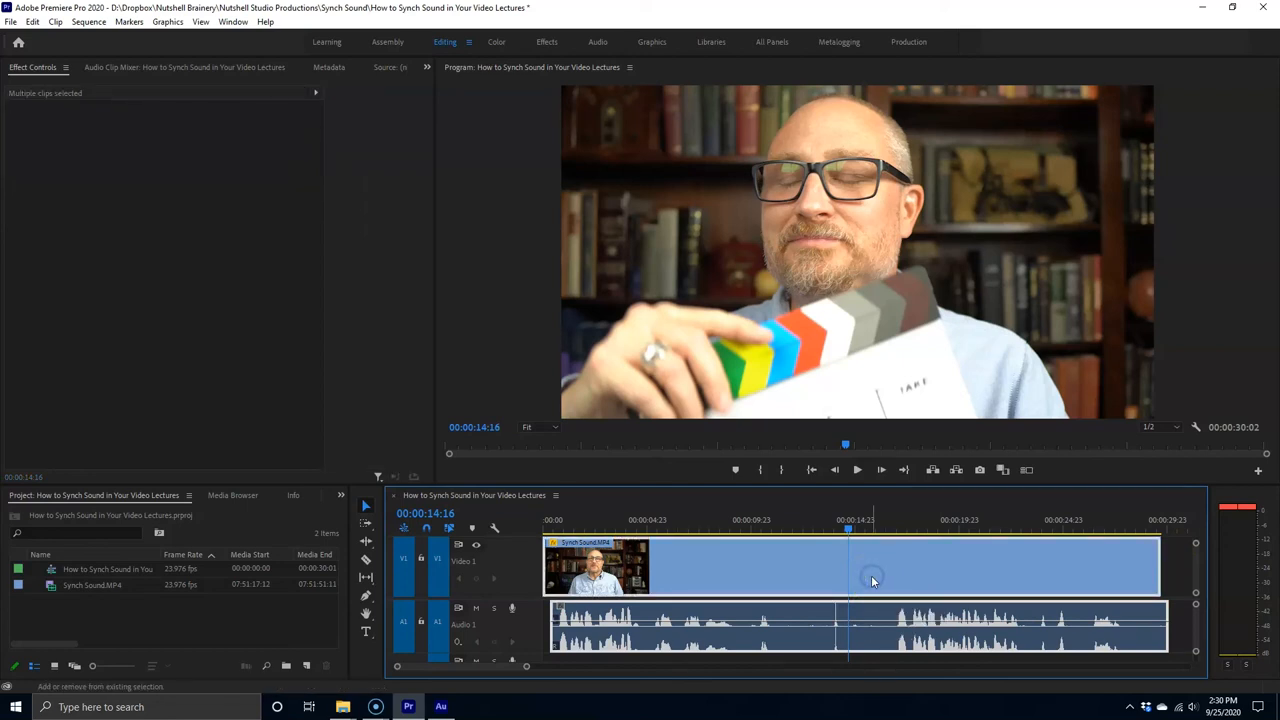
- Link the shifted audio back to the video and play past the clap to check sync
right_click(873, 580)
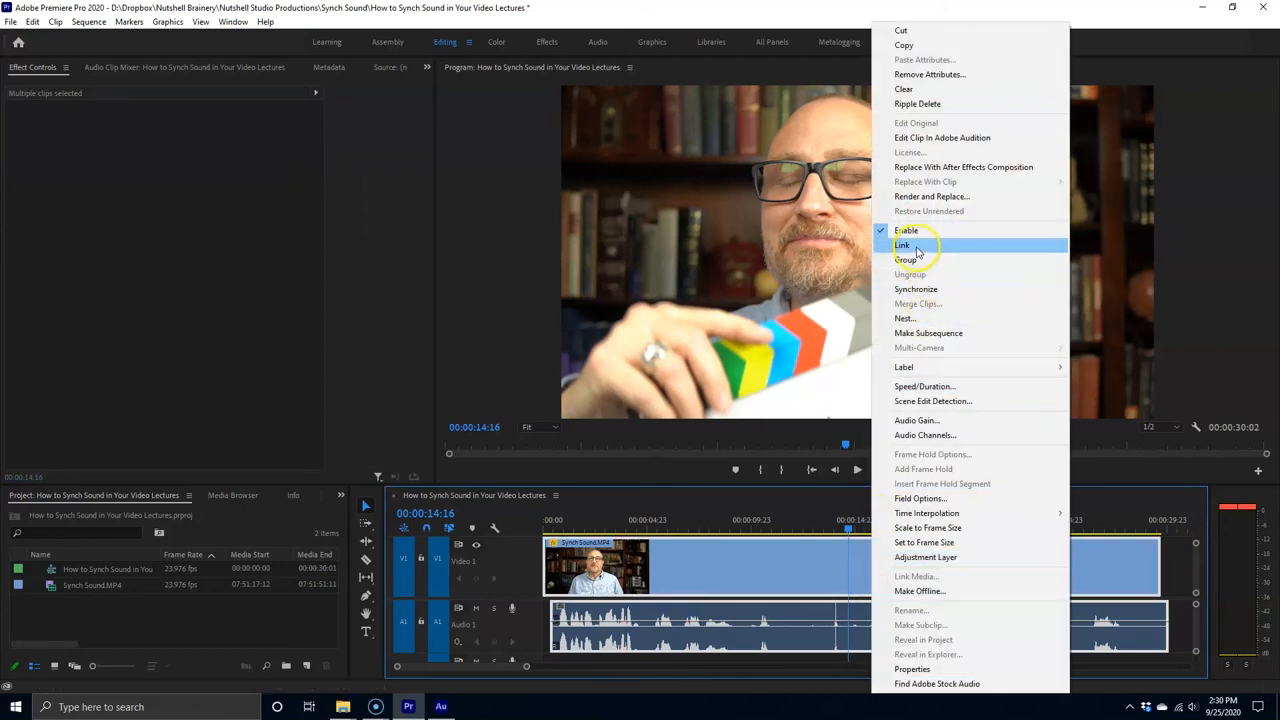
left_click(902, 245)
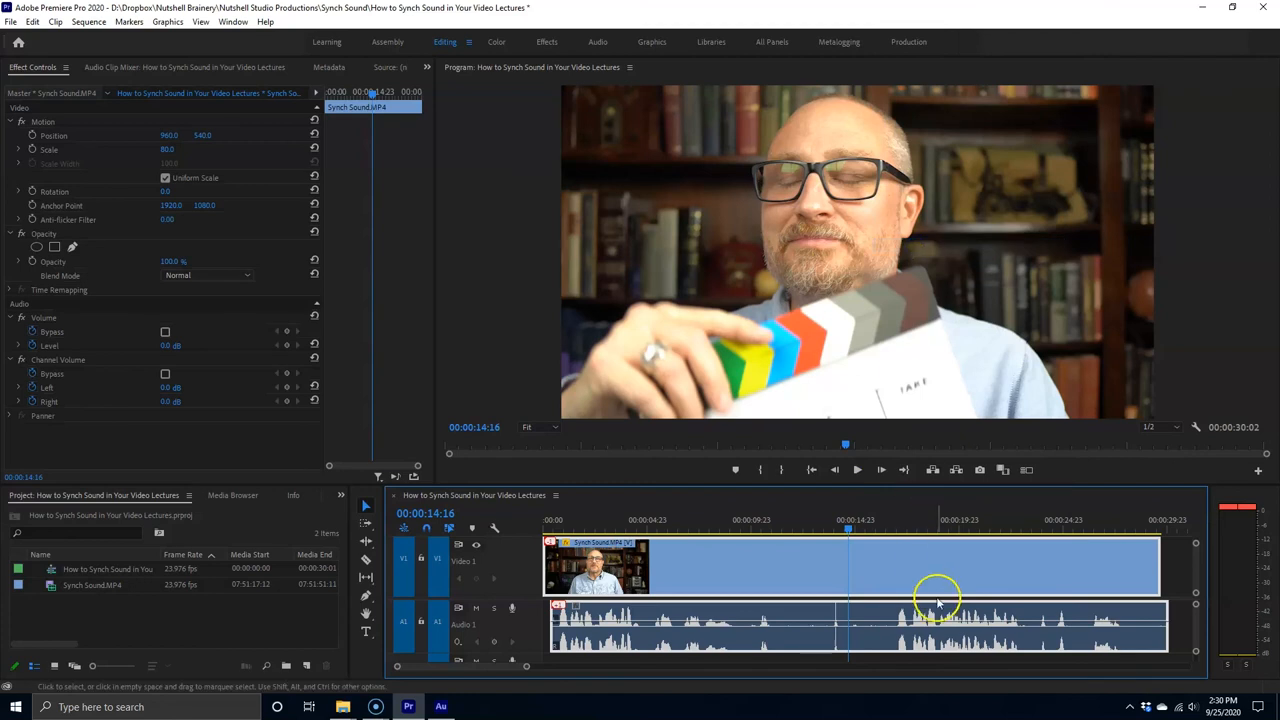
mouse_move(895, 605)
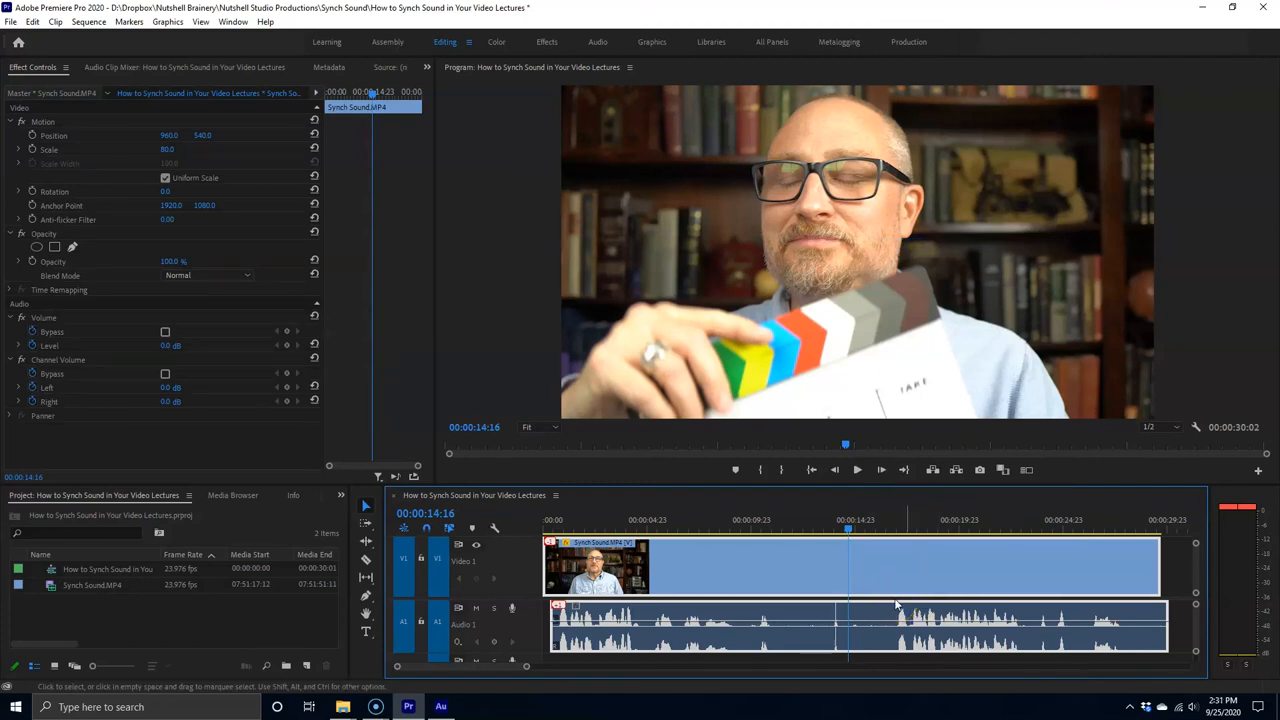
left_click(857, 469)
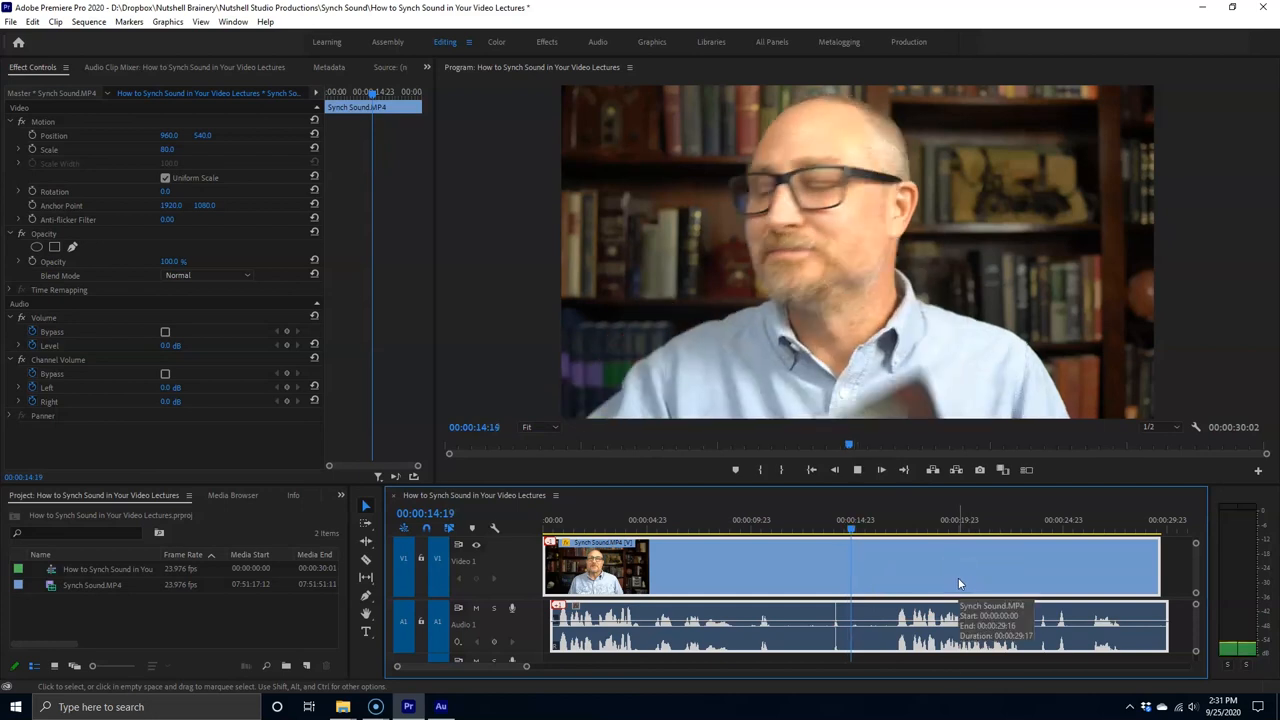